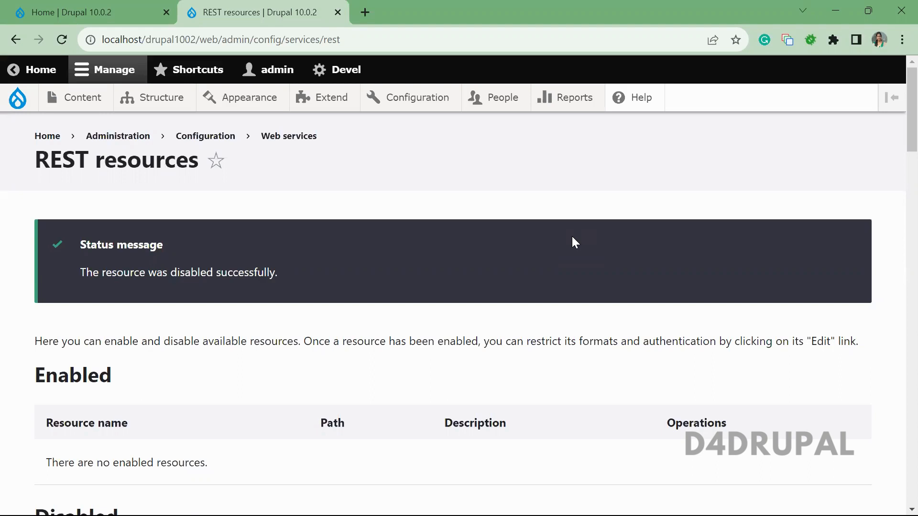
Enable the Content REST resource and set its granularity to Resource
left_click(419, 98)
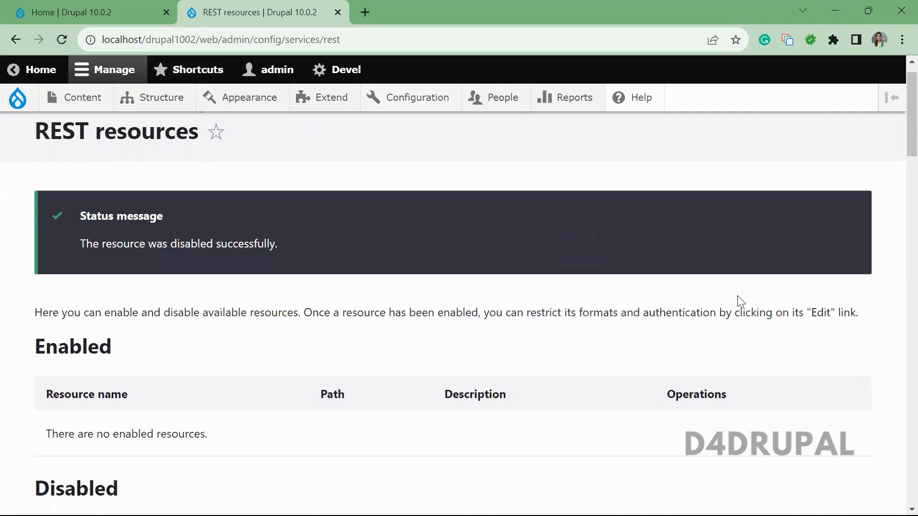
scroll("down", 3)
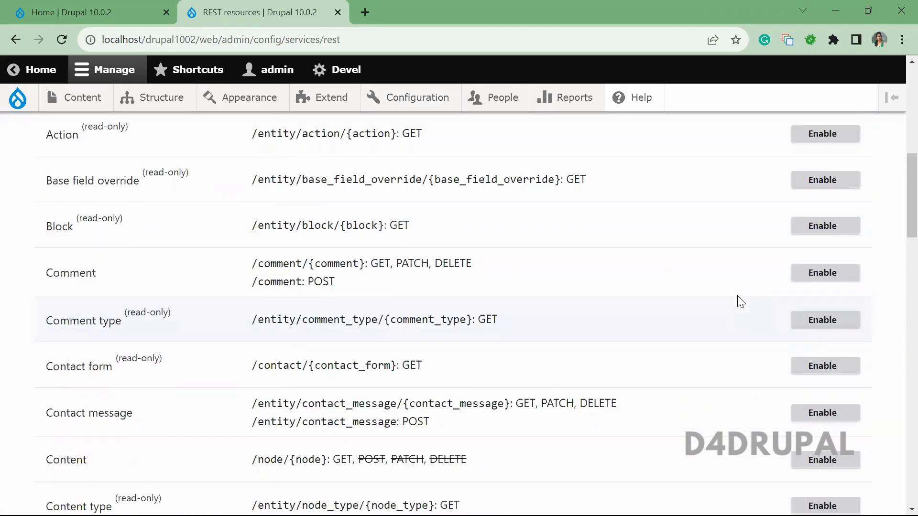
scroll("down", 3)
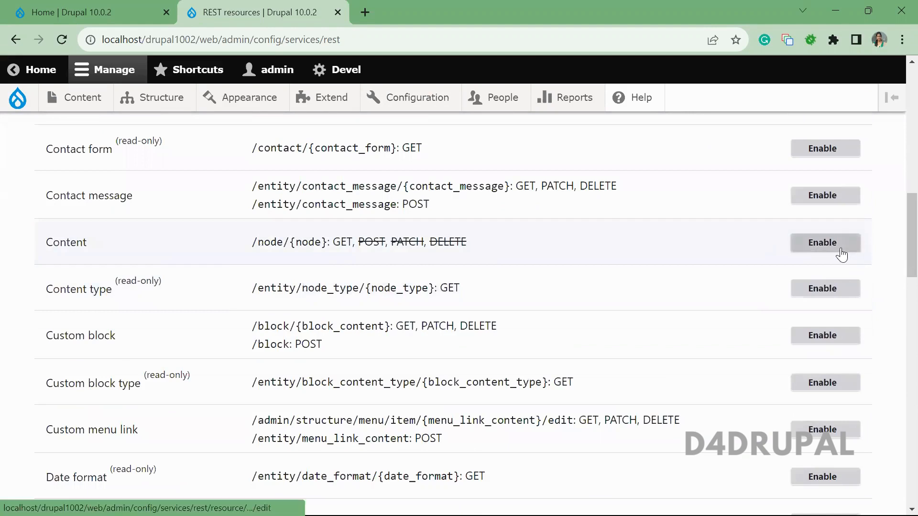
left_click(824, 242)
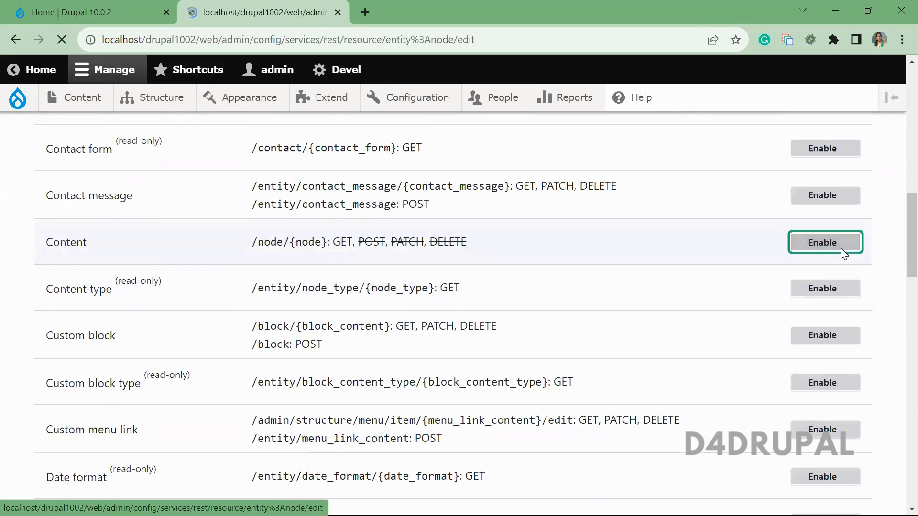
left_click(824, 241)
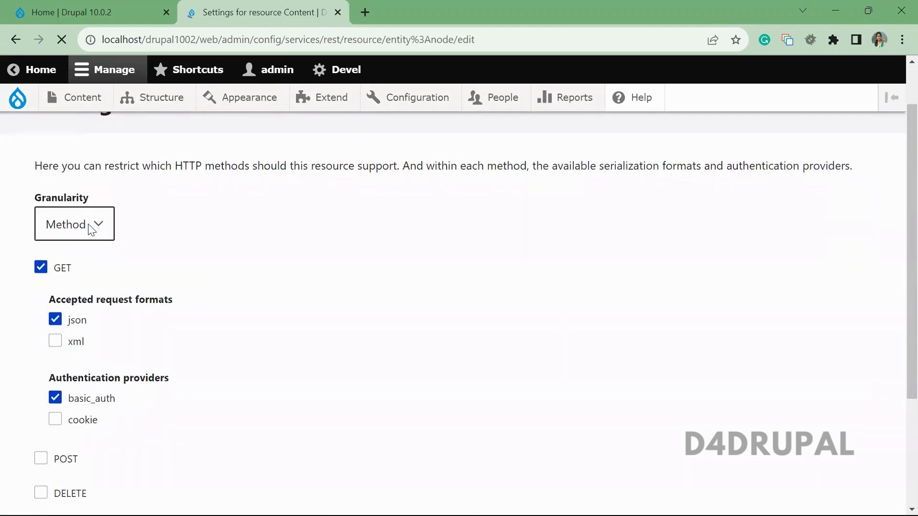
left_click(73, 224)
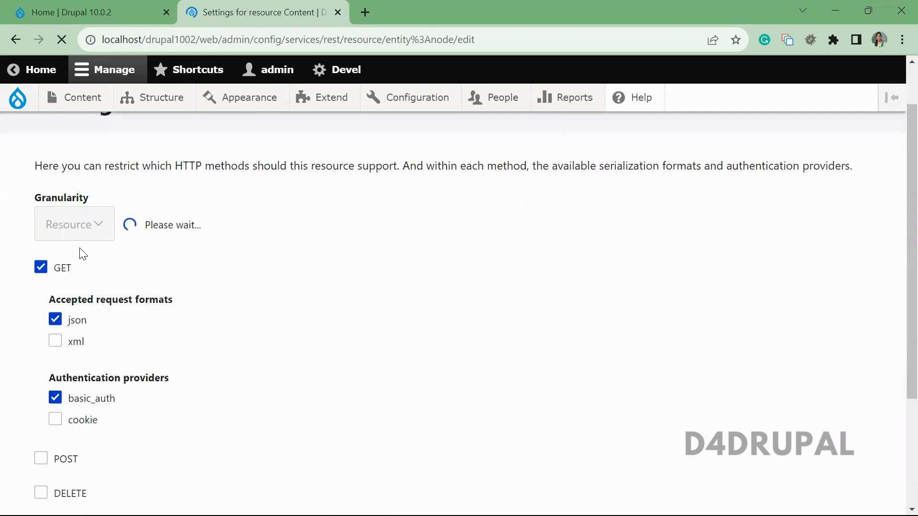
left_click(73, 224)
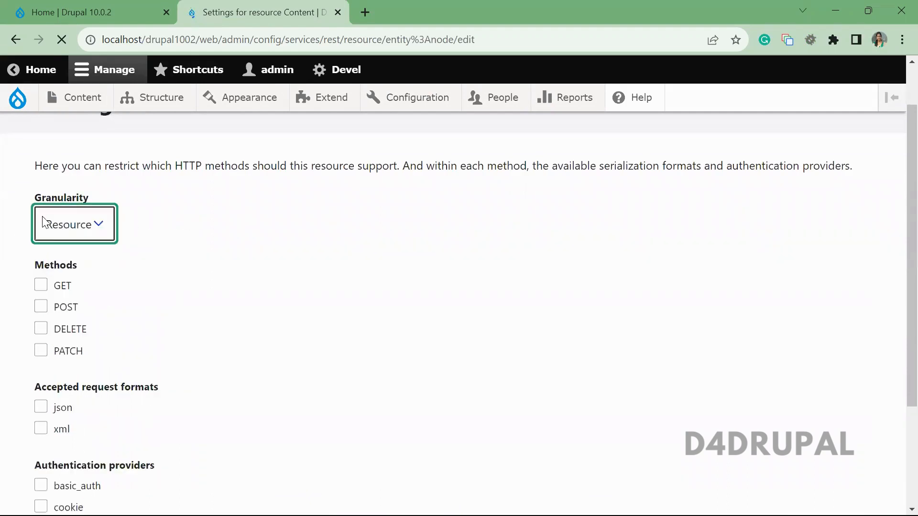
scroll("down", 3)
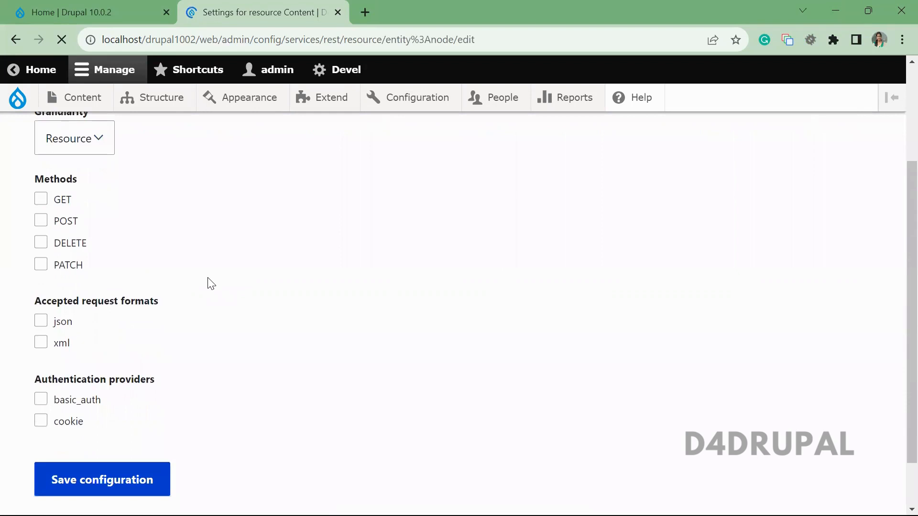
mouse_move(173, 396)
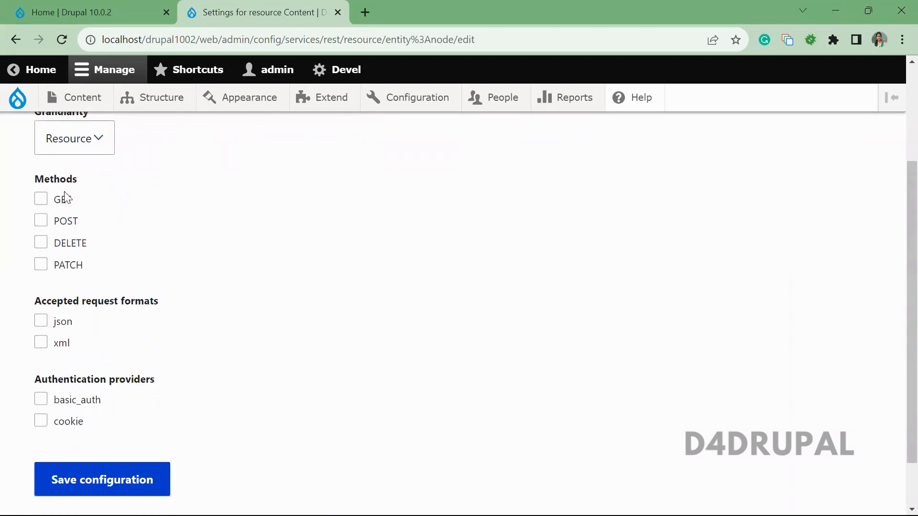
Allow GET, json format and basic_auth authentication, then save the configuration
left_click(41, 199)
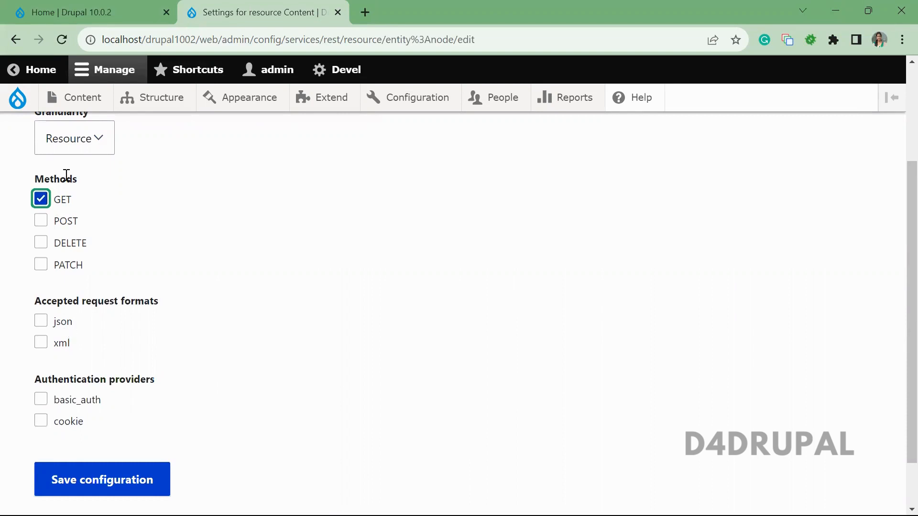
mouse_move(99, 369)
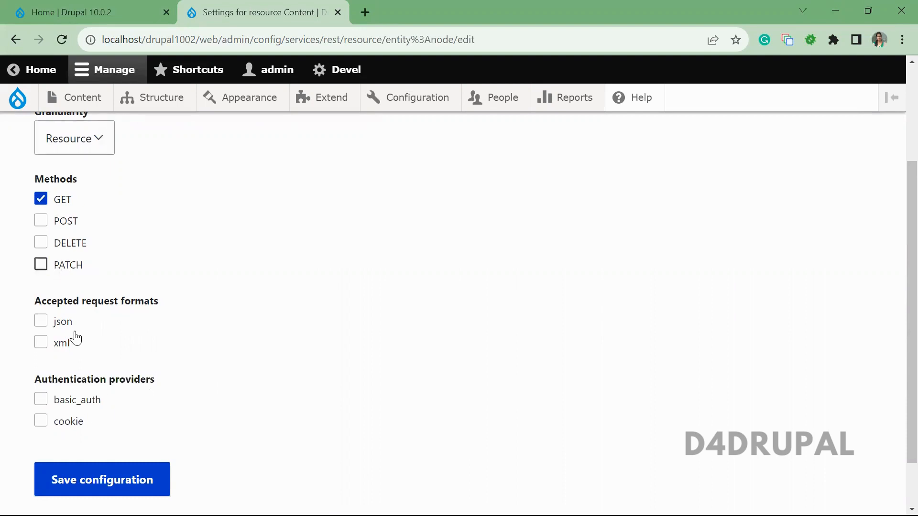
left_click(40, 322)
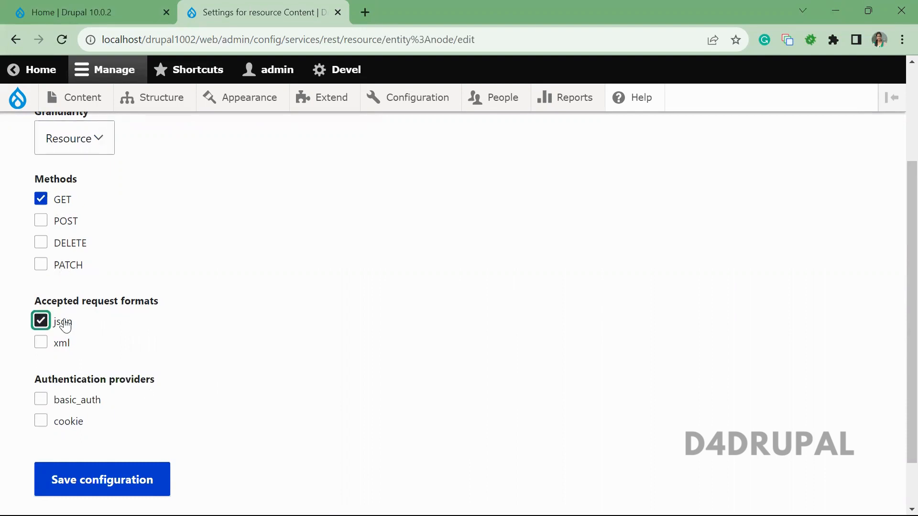
mouse_move(119, 295)
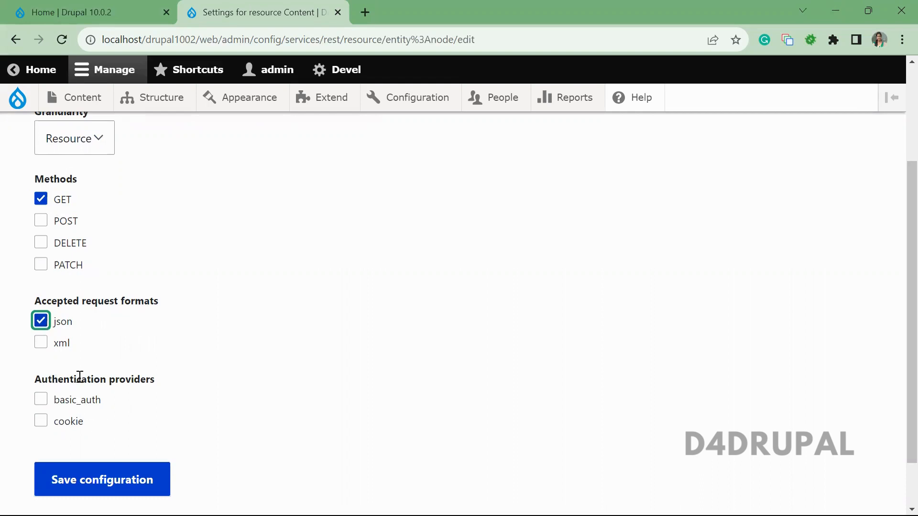
left_click(40, 400)
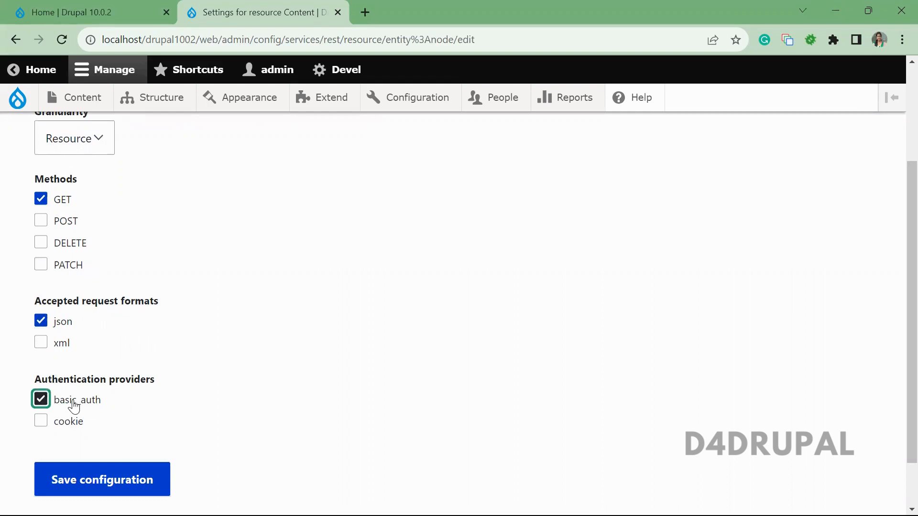
left_click(103, 479)
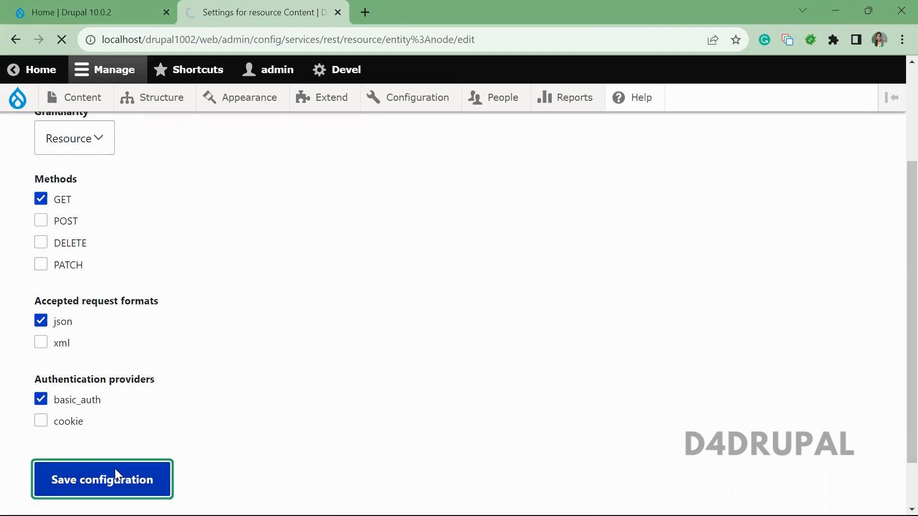
Review the enabled Content resource listing node path with GET, json and basic_auth
left_click(103, 479)
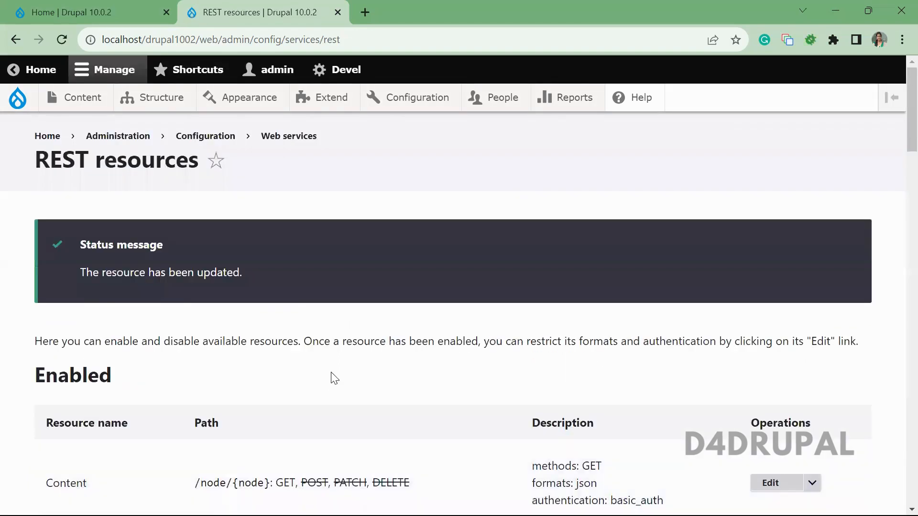
scroll("down", 3)
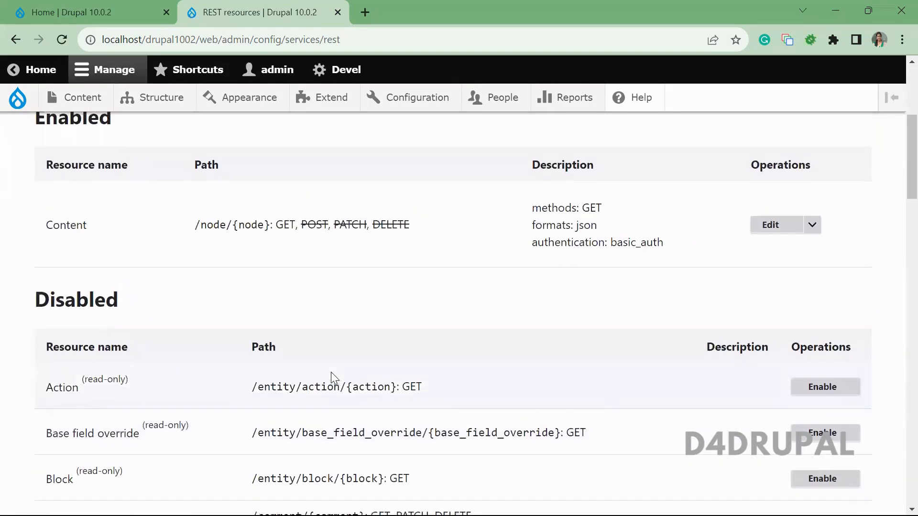
mouse_move(136, 198)
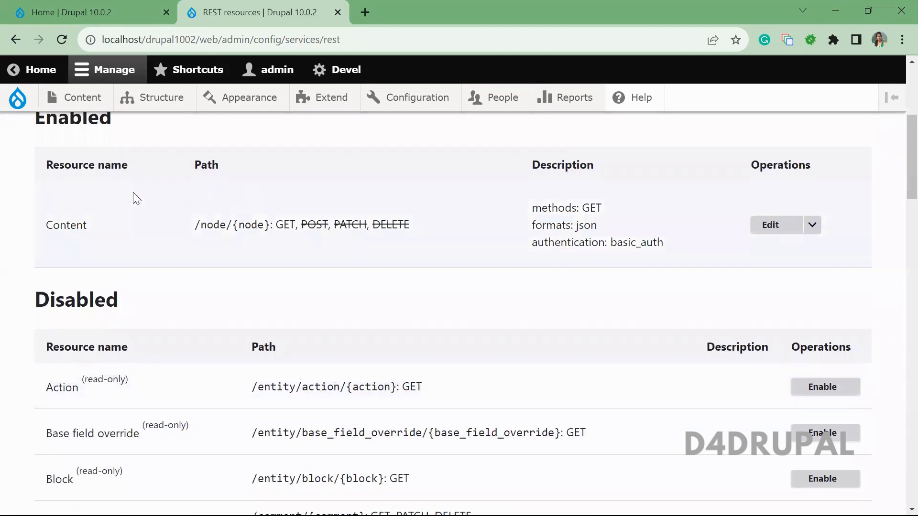
double_click(66, 225)
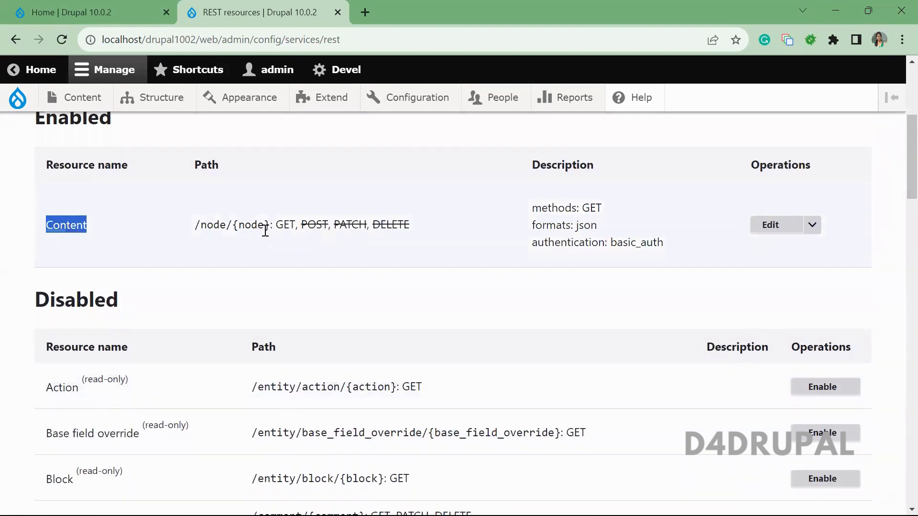
double_click(249, 225)
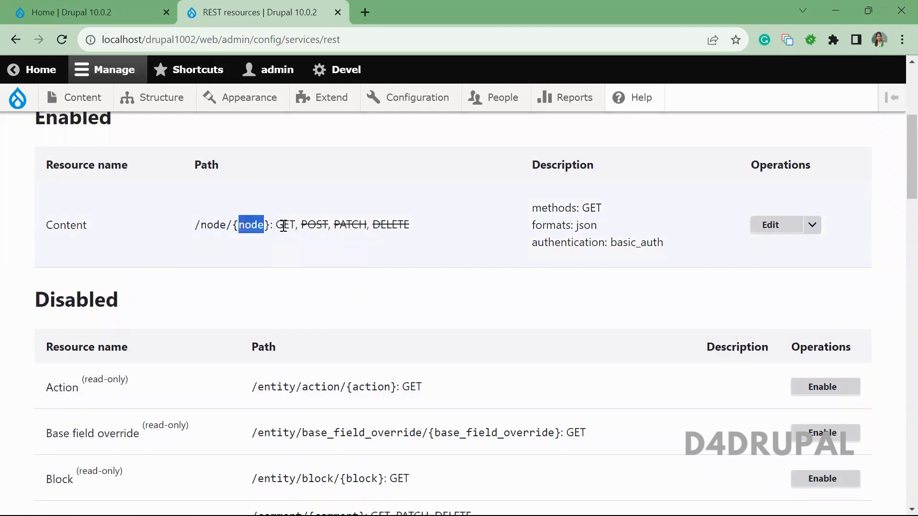
double_click(586, 224)
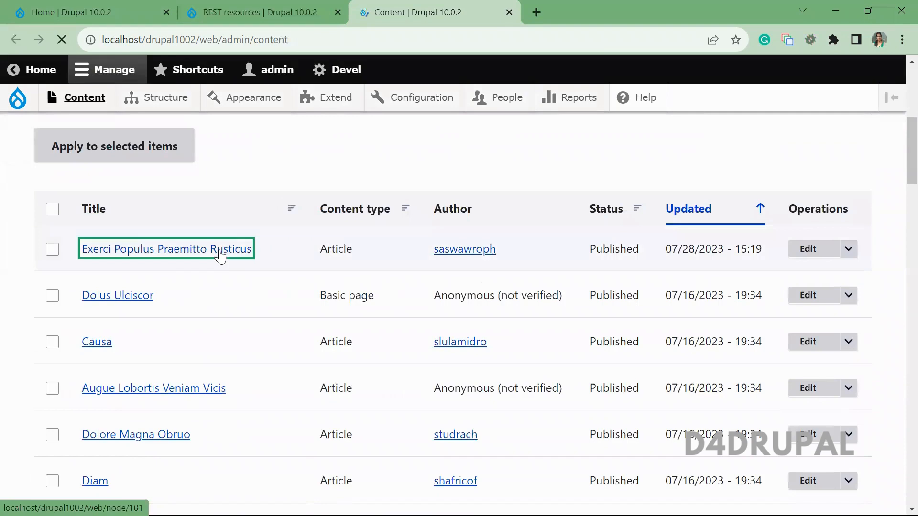
Open the Exerci Populus Praemitto Rusticus article at node/101 and switch to Postman
left_click(165, 249)
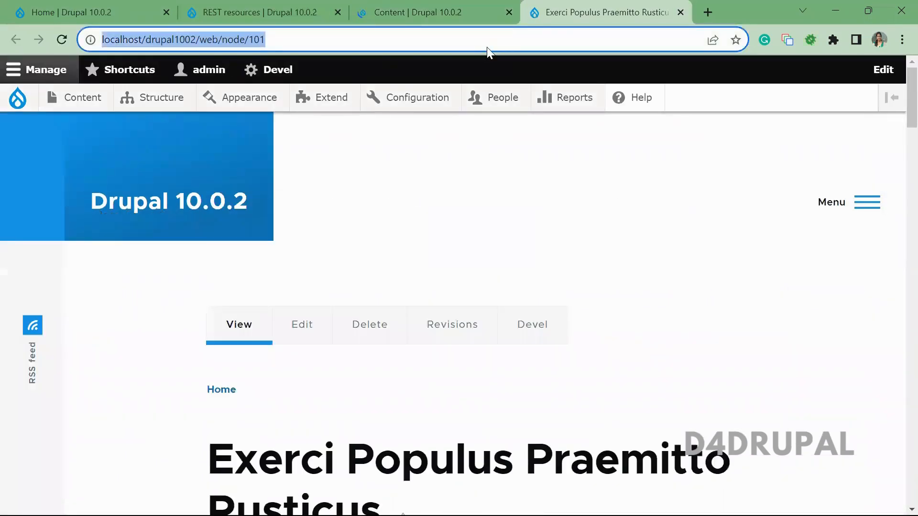
key("alt+tab")
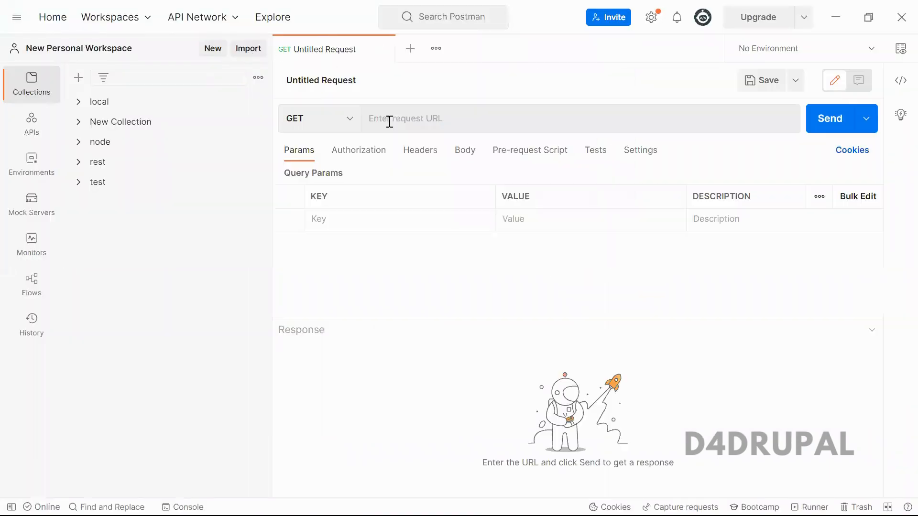
type("http://localhost/drupal1002/web/node/101")
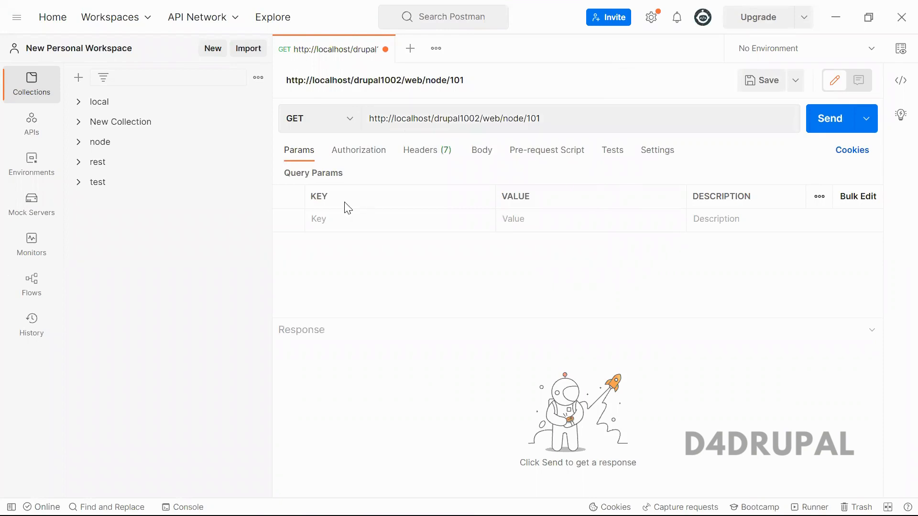
left_click(397, 219)
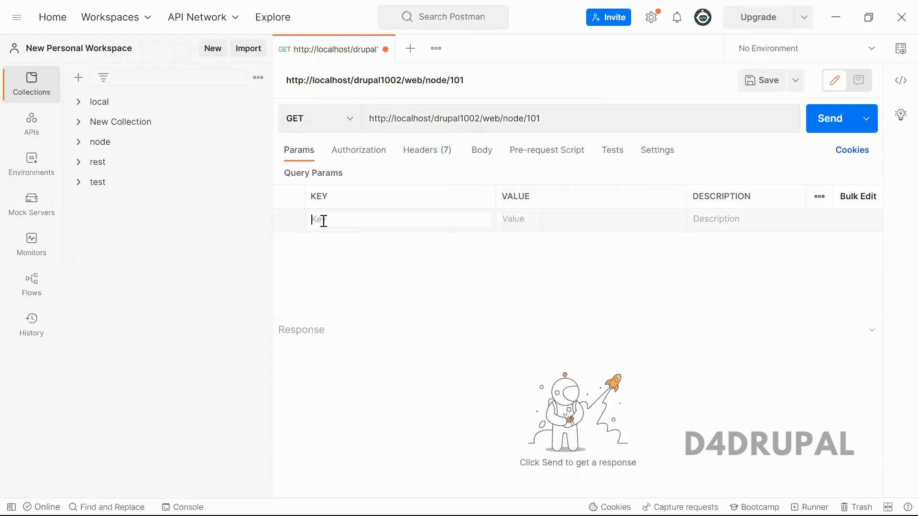
type("_format")
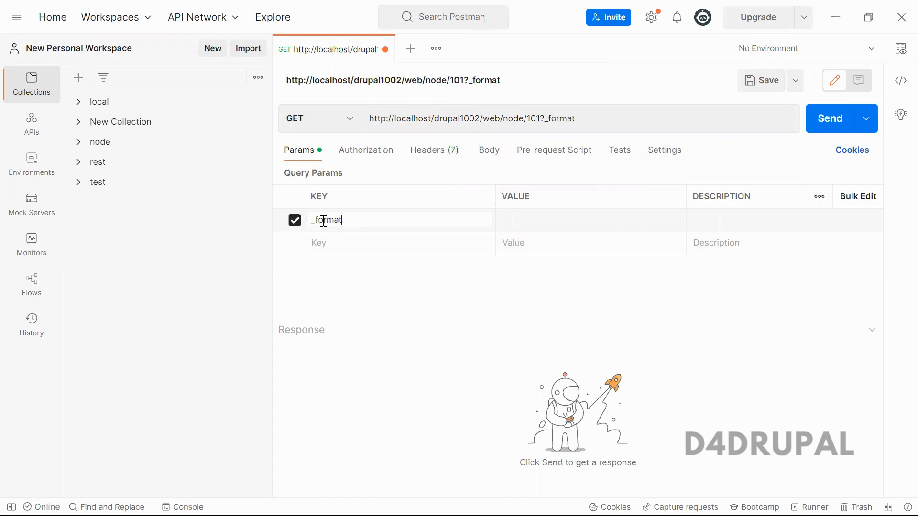
type("json")
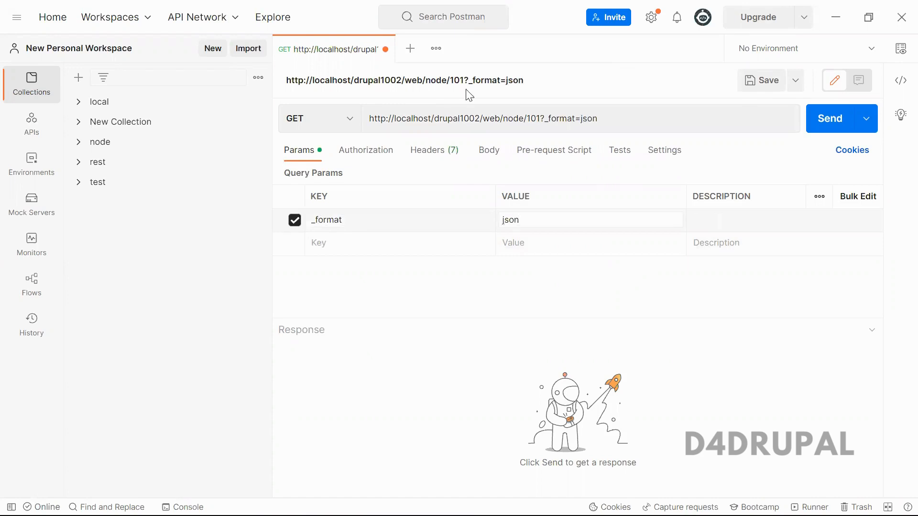
left_click(831, 118)
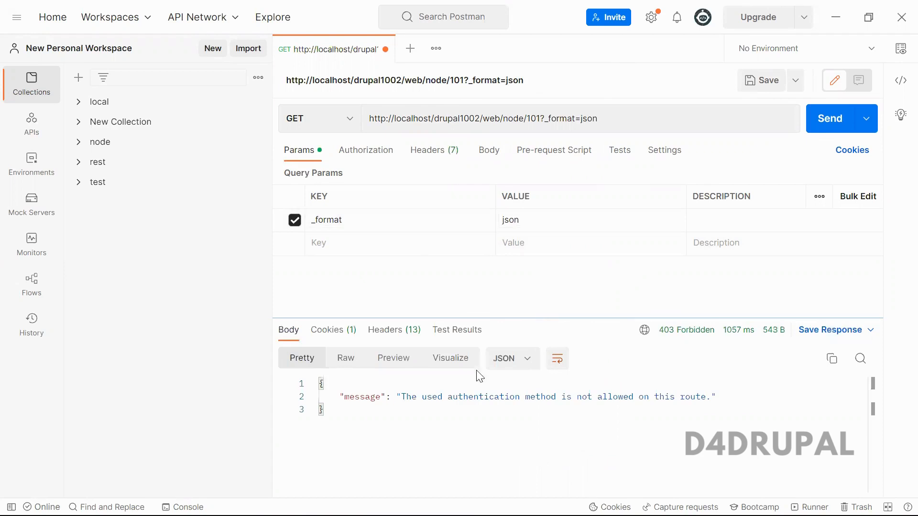
left_click_drag(401, 396, 594, 397)
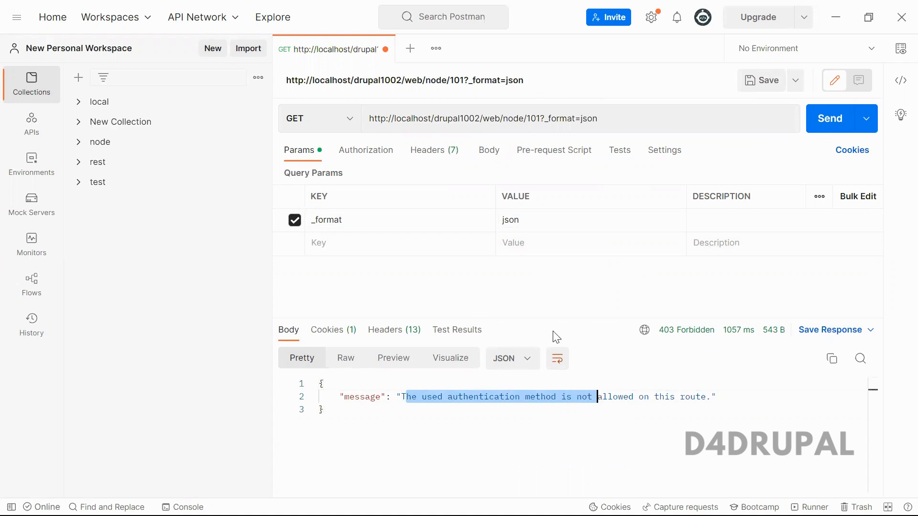
Set the request's authorization to Basic Auth with the admin username and password
left_click(365, 150)
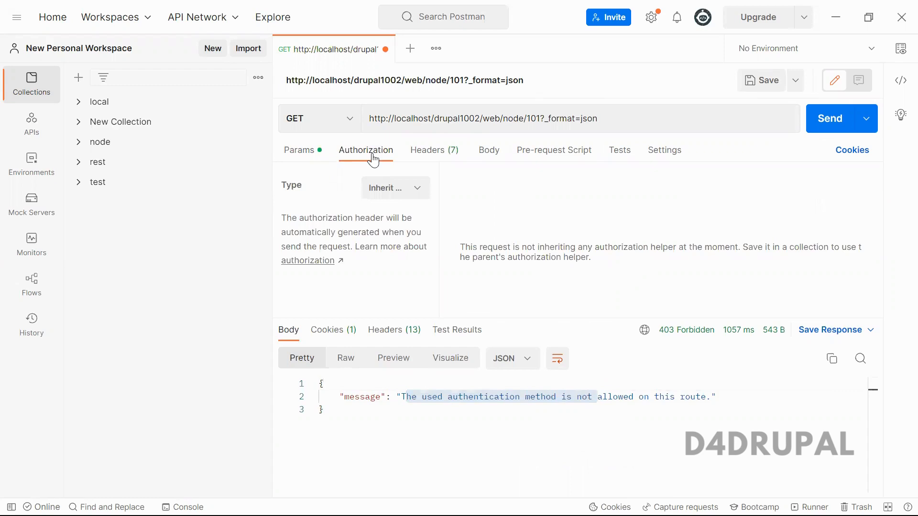
mouse_move(395, 188)
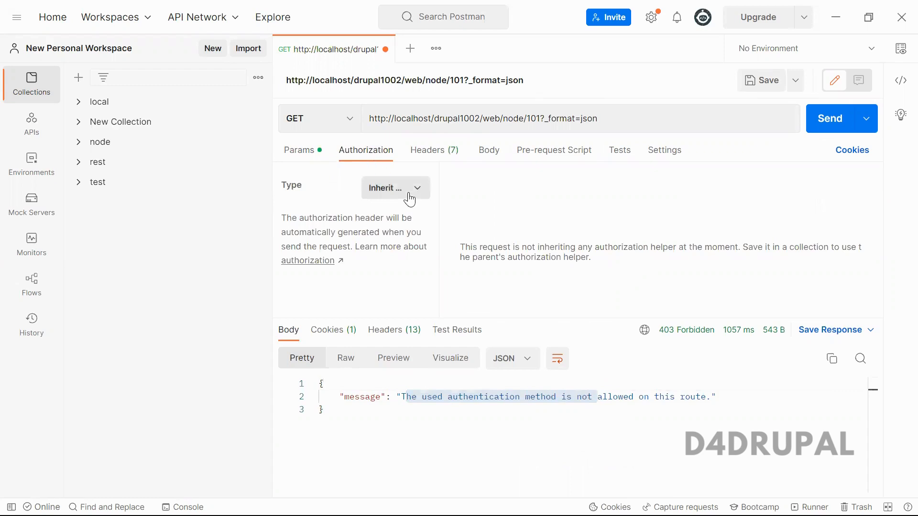
left_click(393, 189)
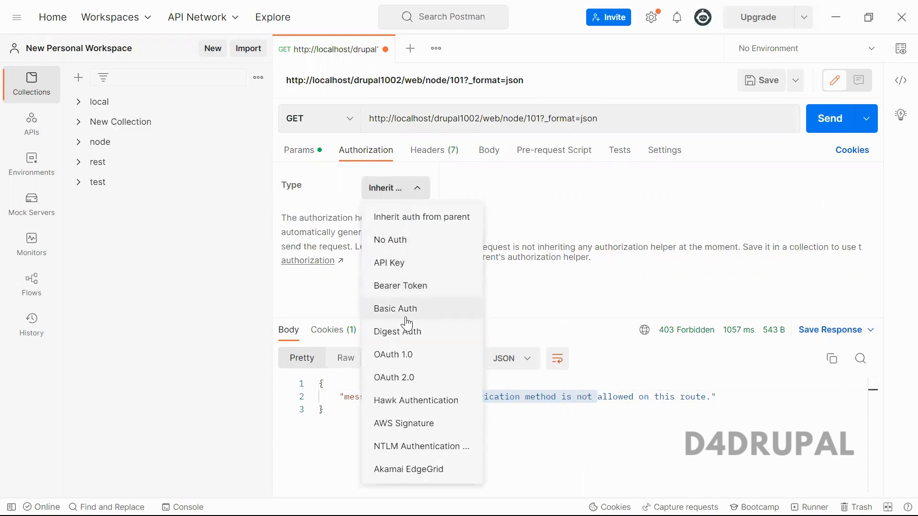
left_click(395, 309)
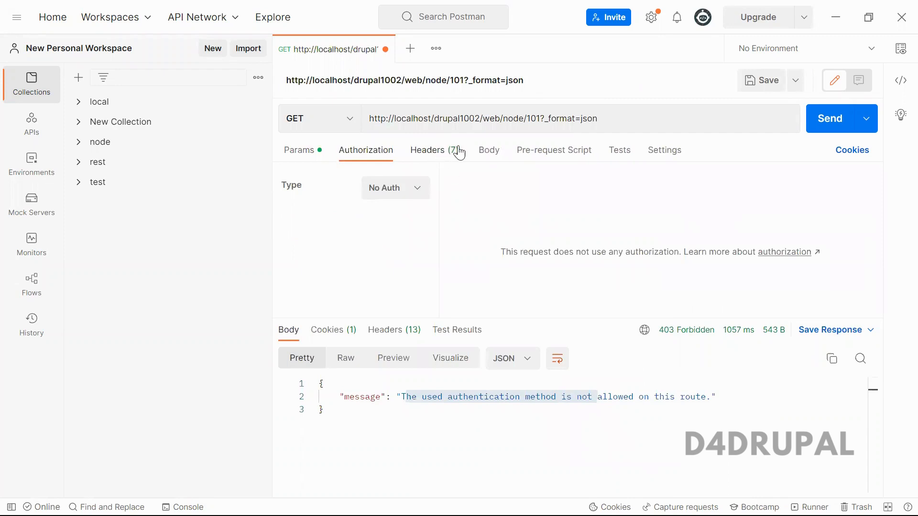
left_click(395, 188)
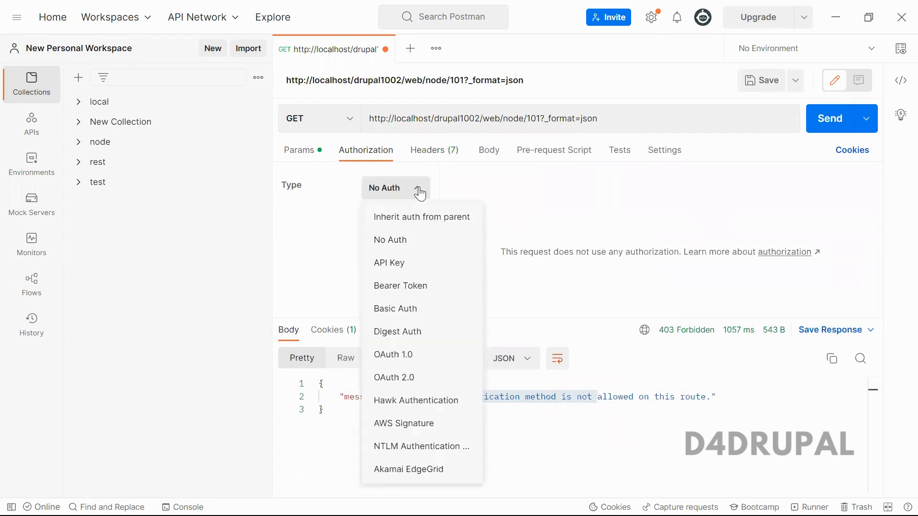
left_click(395, 309)
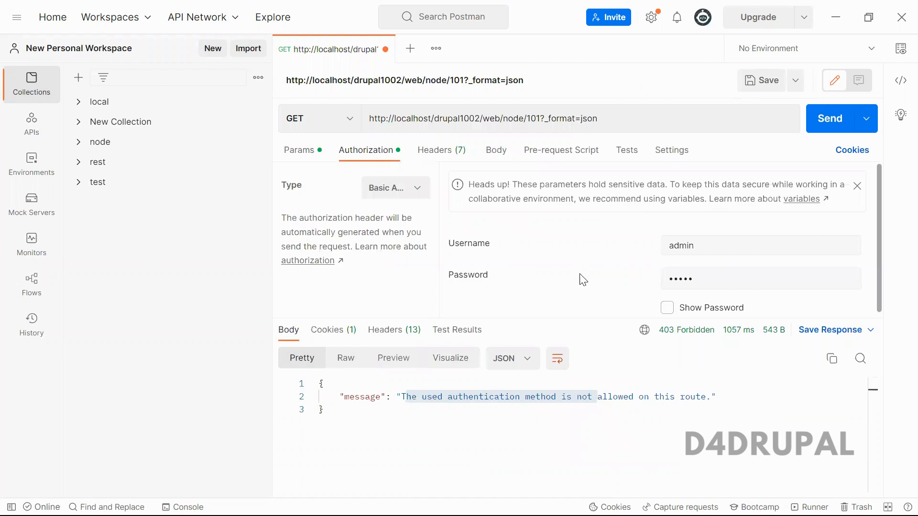
left_click(666, 305)
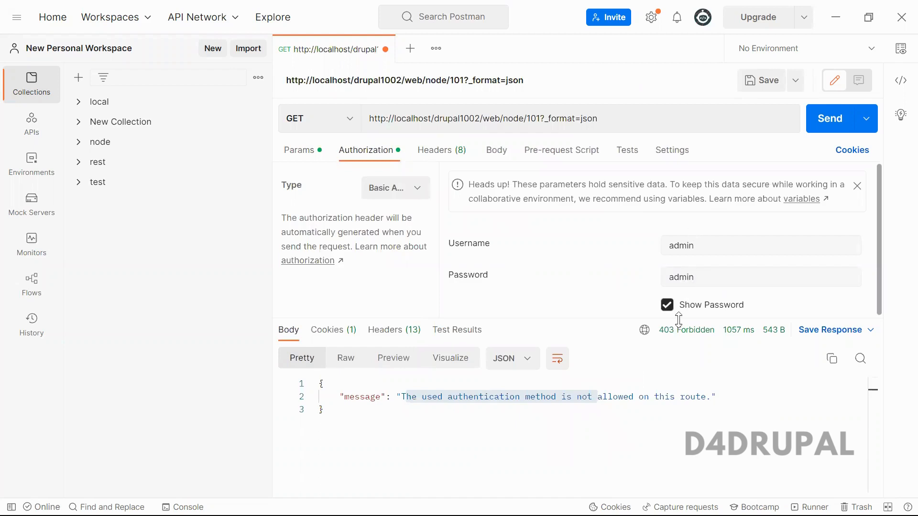
left_click(667, 304)
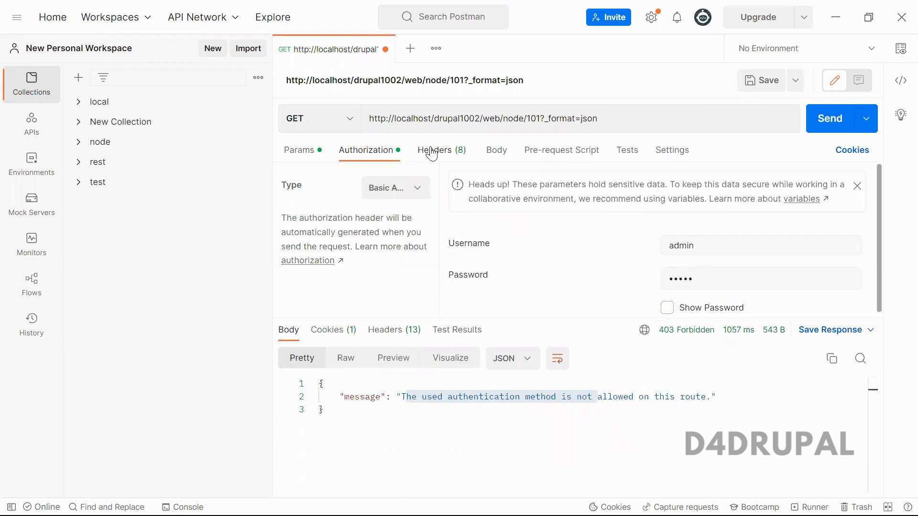
Check the generated Basic Authorization header and resend the node/101 request
left_click(435, 150)
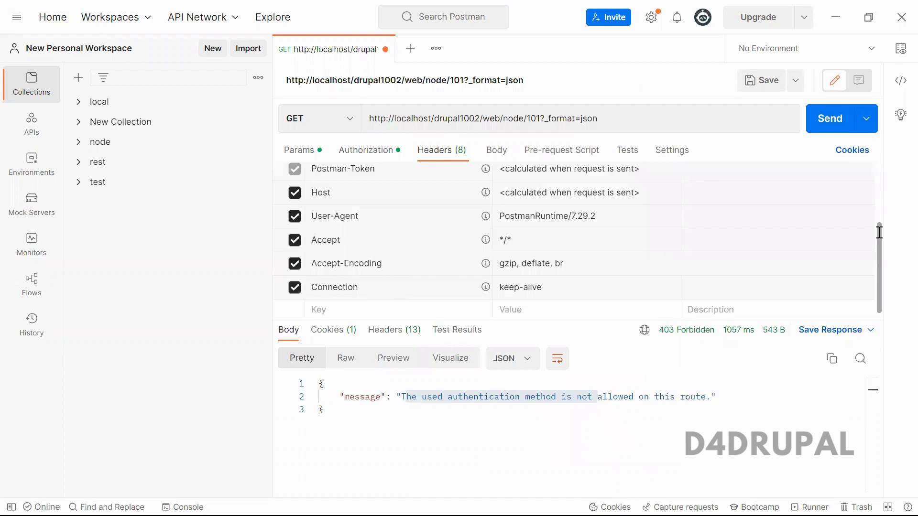
mouse_move(880, 268)
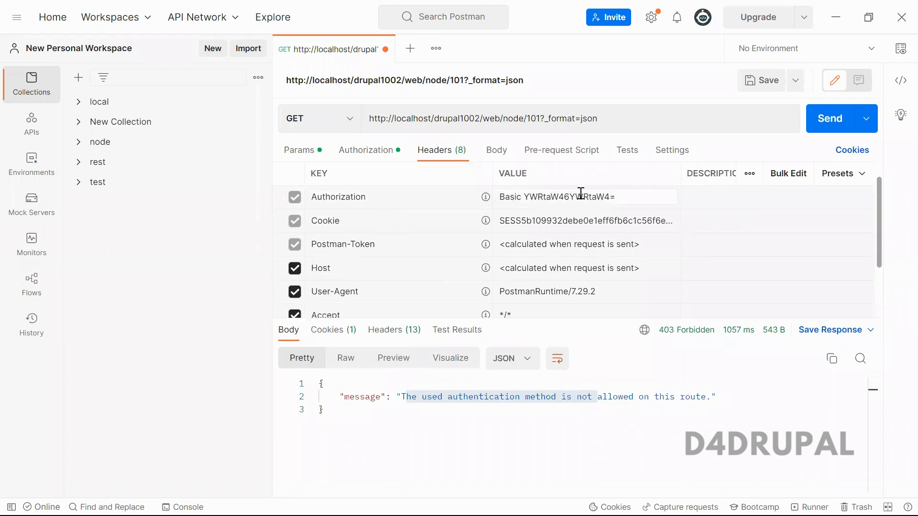
double_click(562, 197)
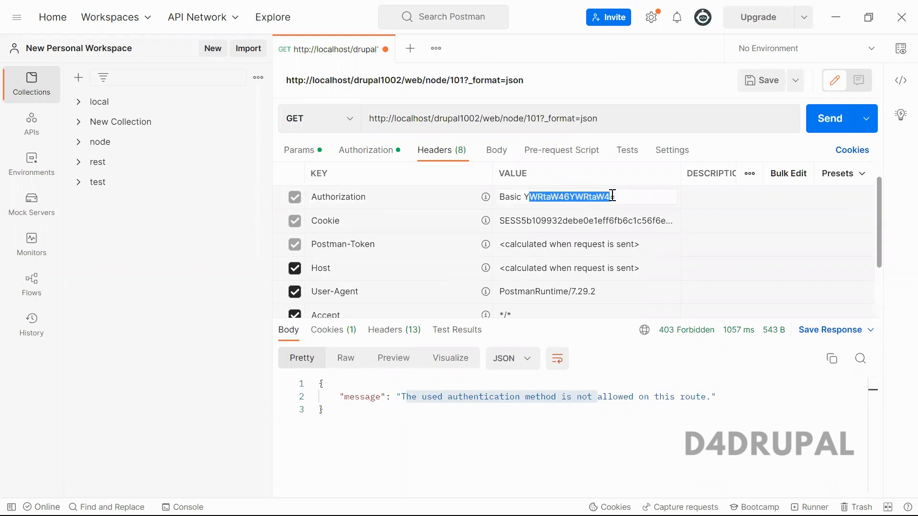
left_click(366, 151)
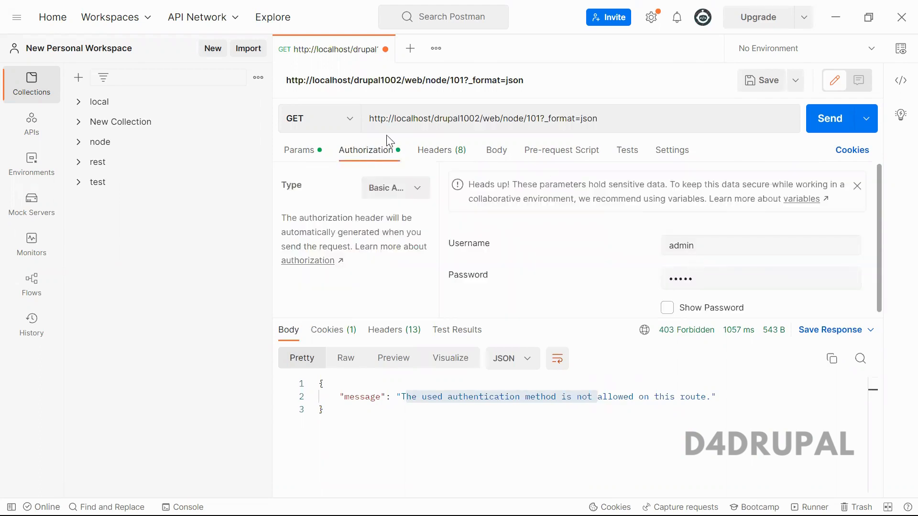
left_click(434, 151)
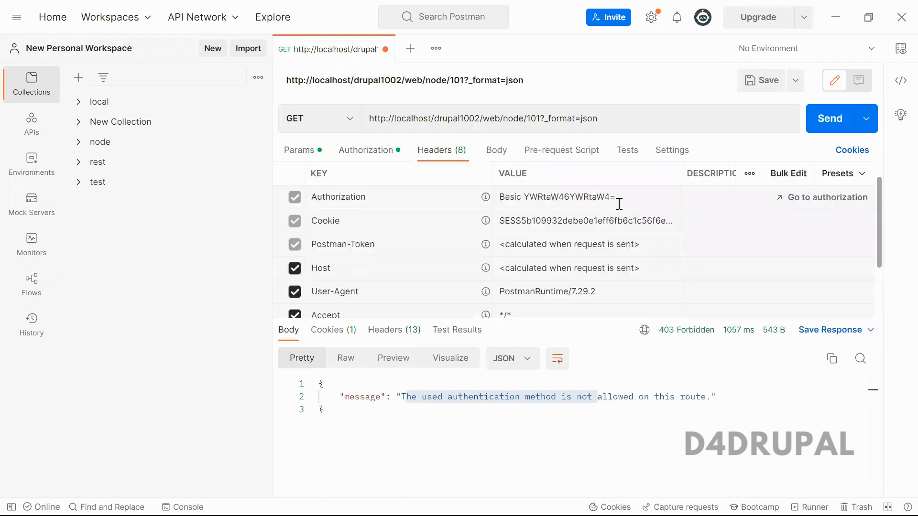
left_click(832, 119)
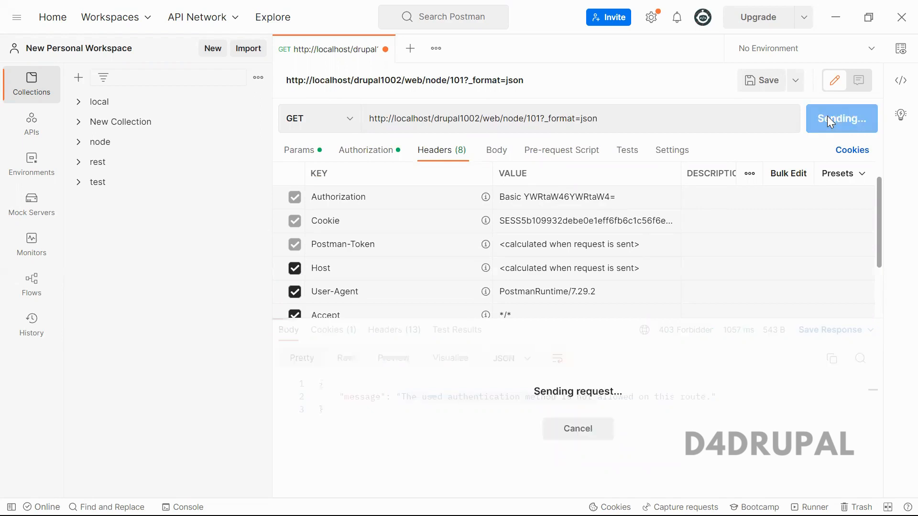
Review the 200 OK node JSON response and dismiss the sensitive-data warning notice
left_click(842, 118)
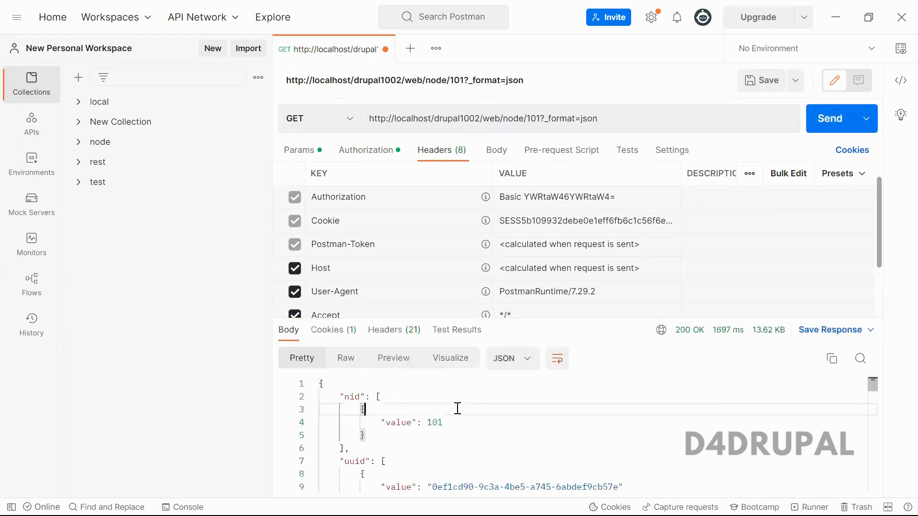
scroll("down", 3)
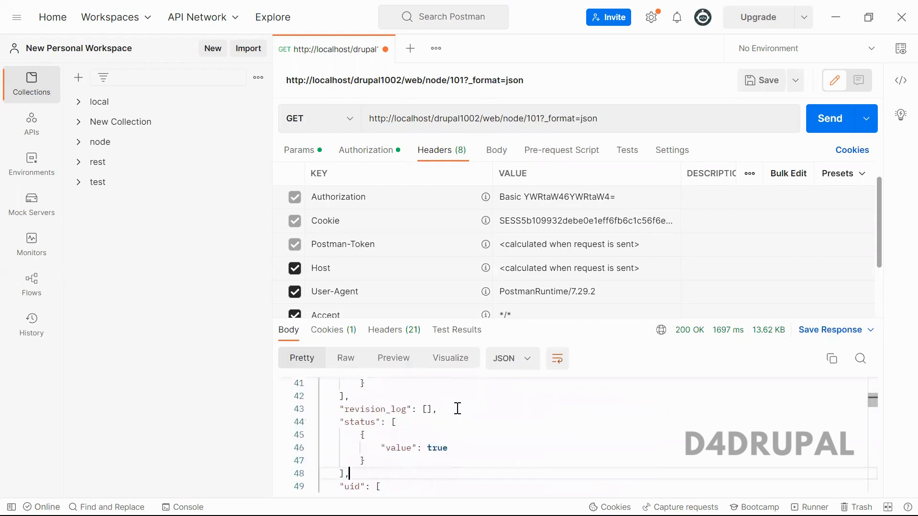
left_click(365, 150)
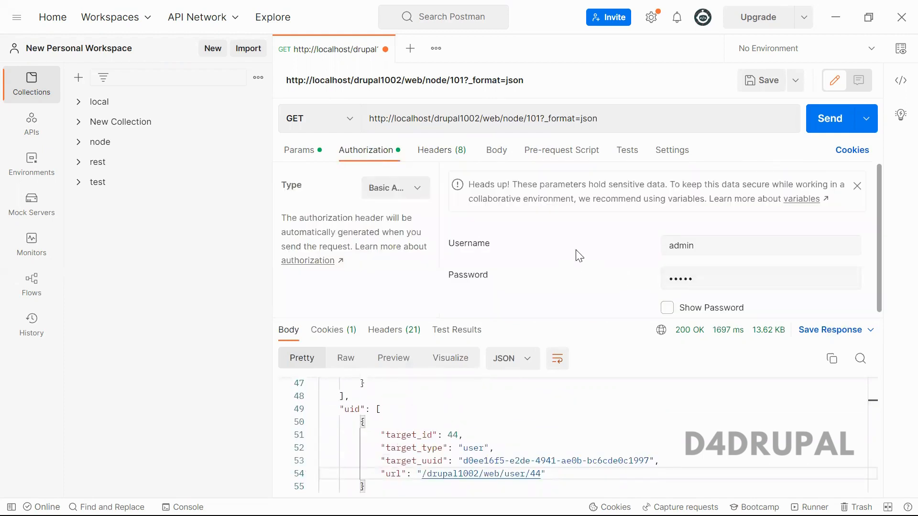
left_click(857, 186)
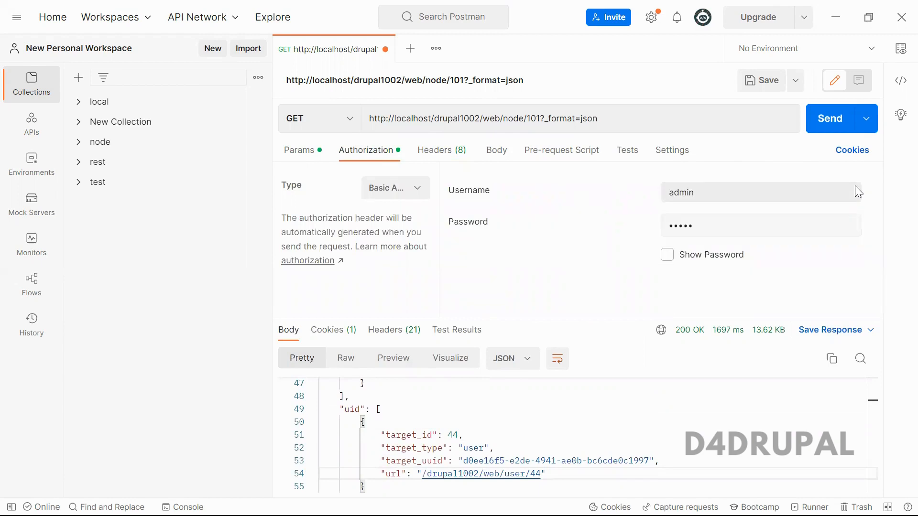